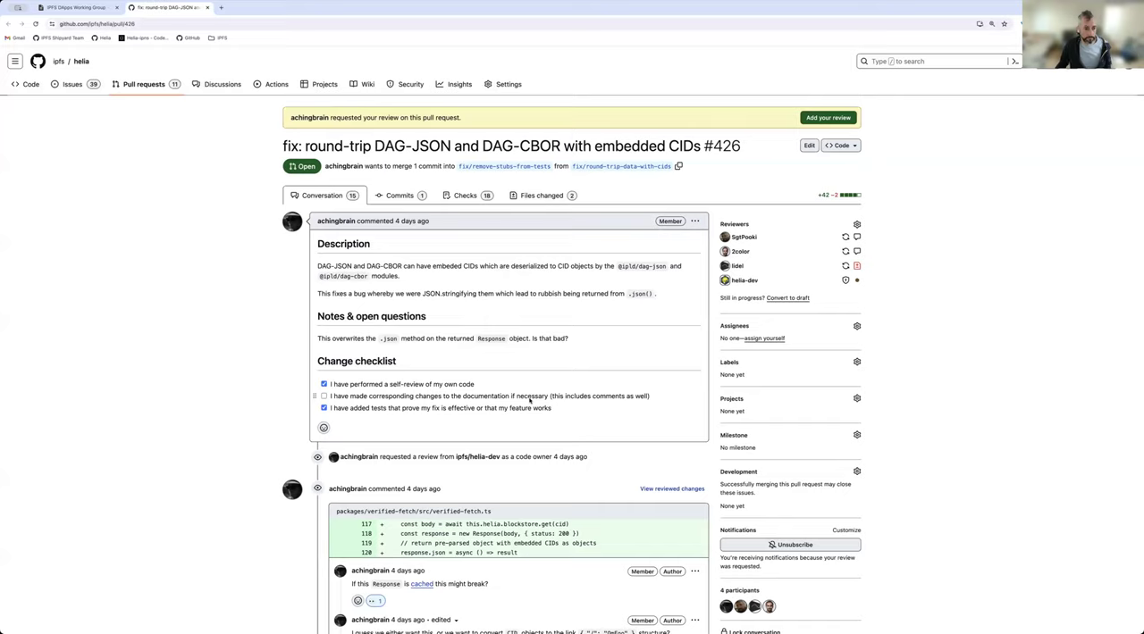
Read down the PR #426 conversation to the comment arguing .json() should return JSON for DAG-CBOR
scroll("down", 3)
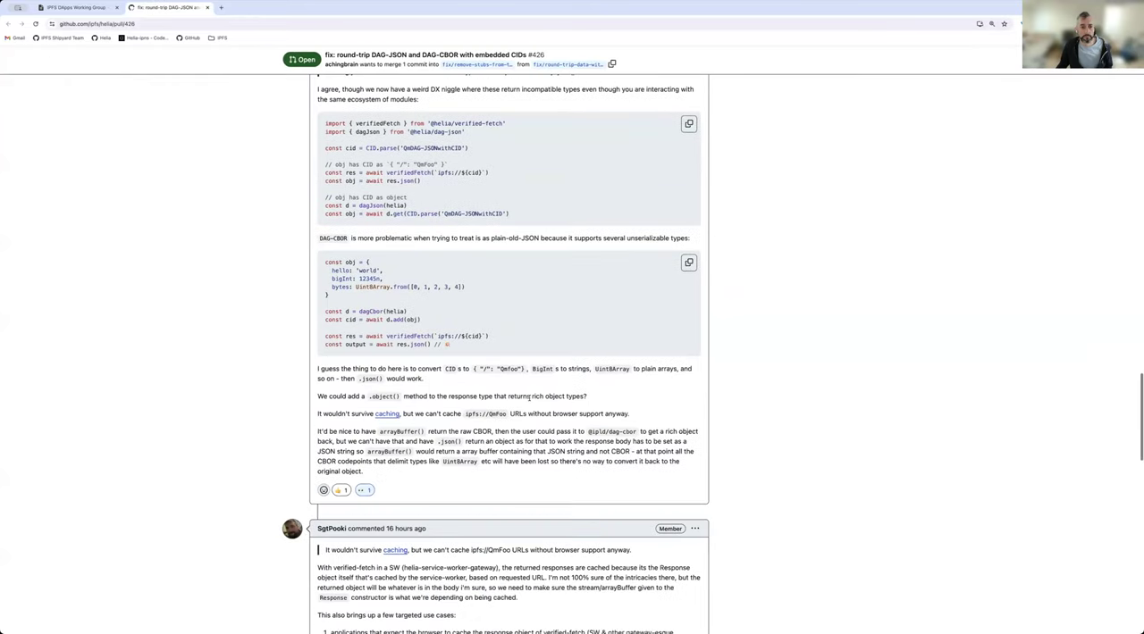
scroll("down", 3)
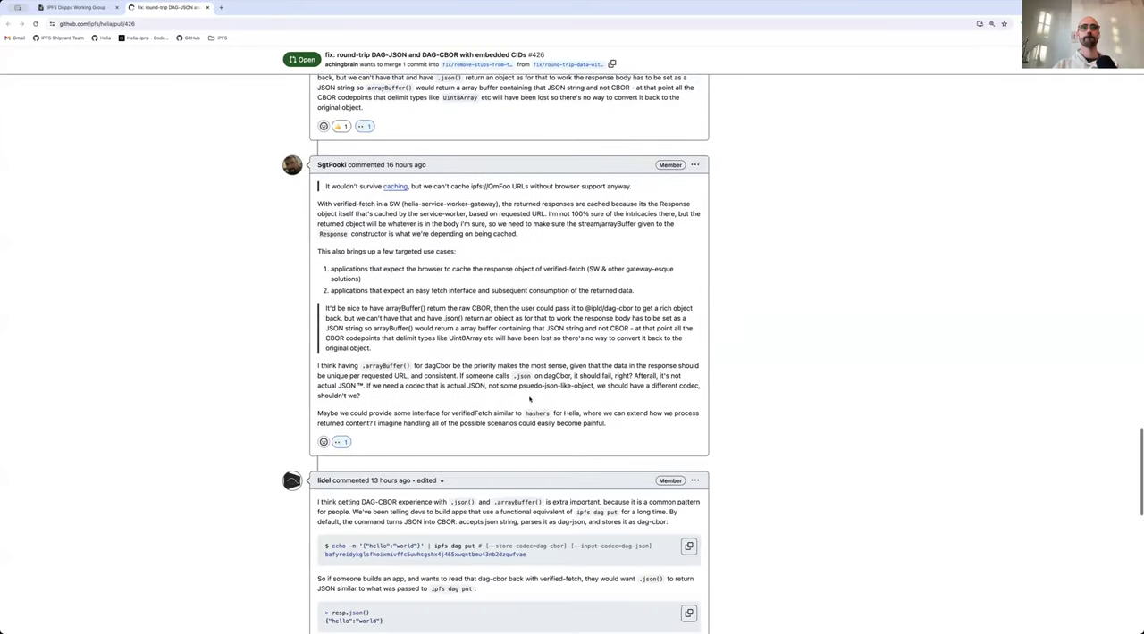
scroll("down", 3)
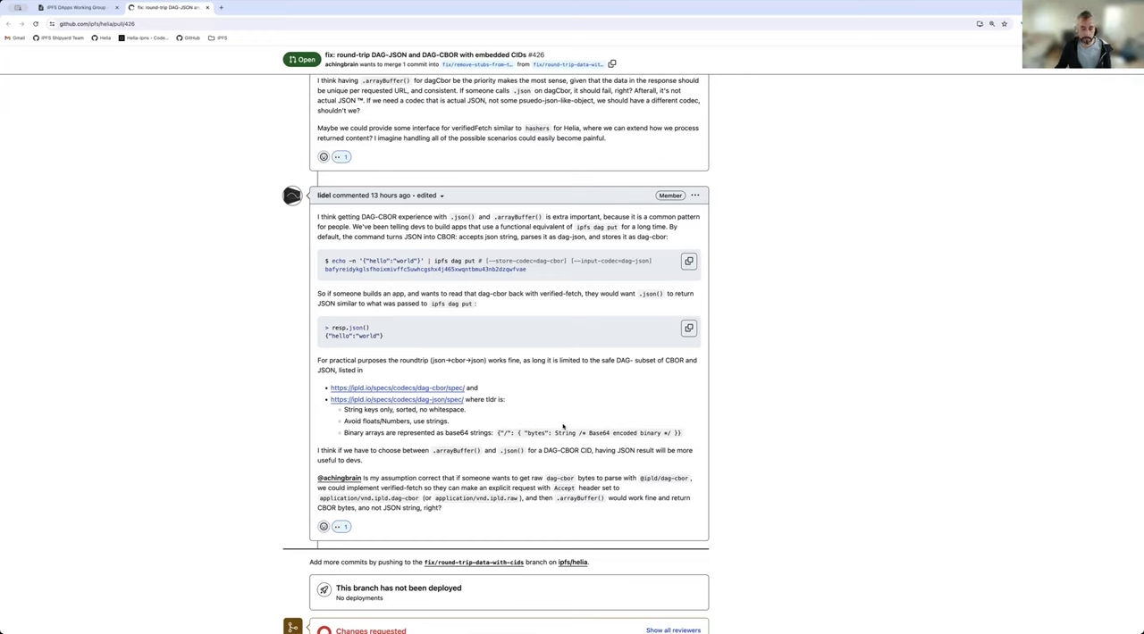
mouse_move(655, 422)
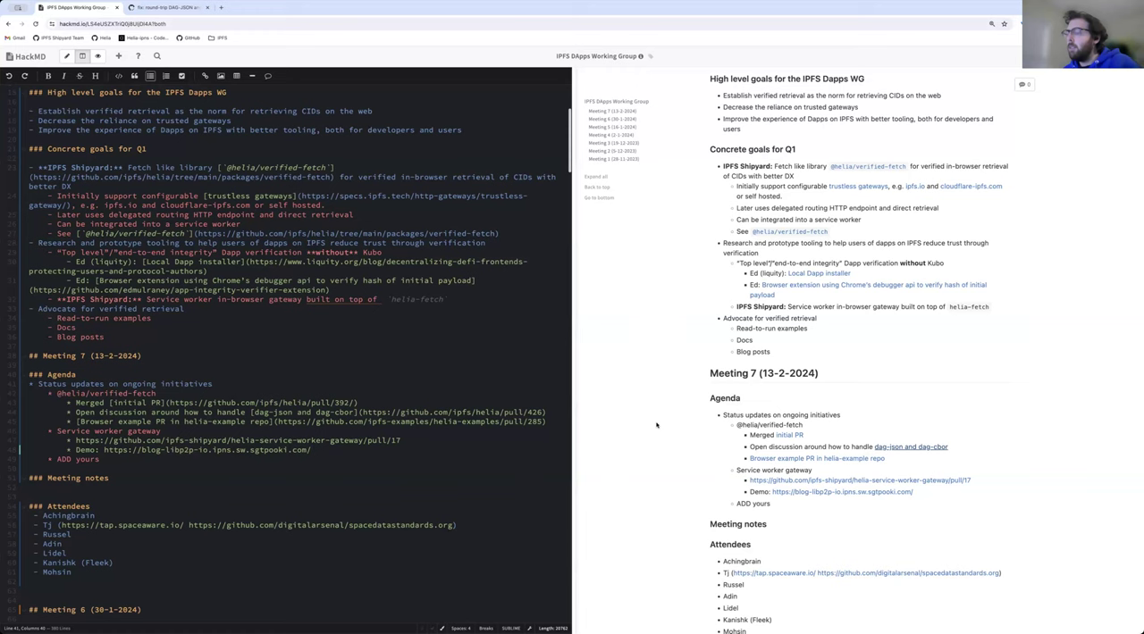
left_click(177, 5)
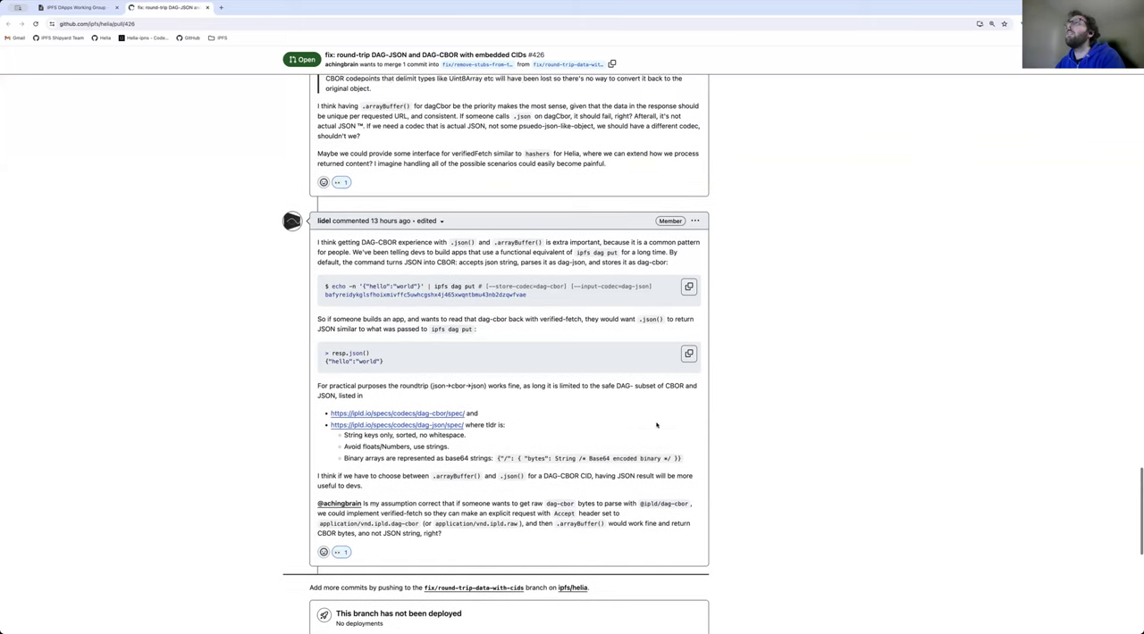
Scroll to achingbrain's comment with verifiedFetch and dagCbor code samples contrasting DAG-JSON and DAG-CBOR
scroll("up", 3)
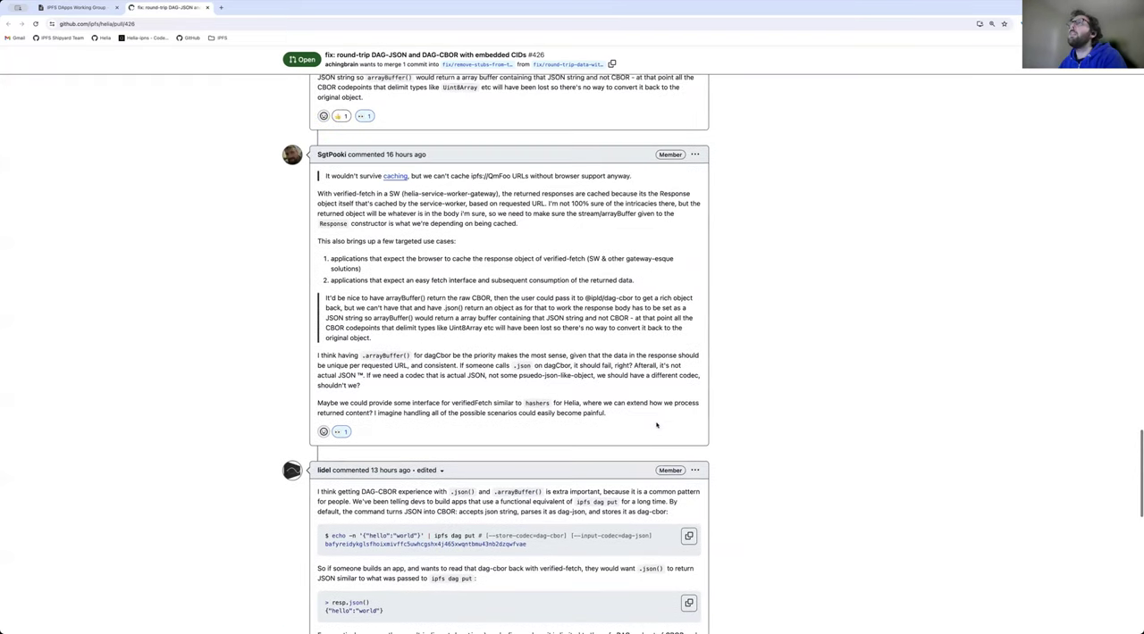
scroll("down", 3)
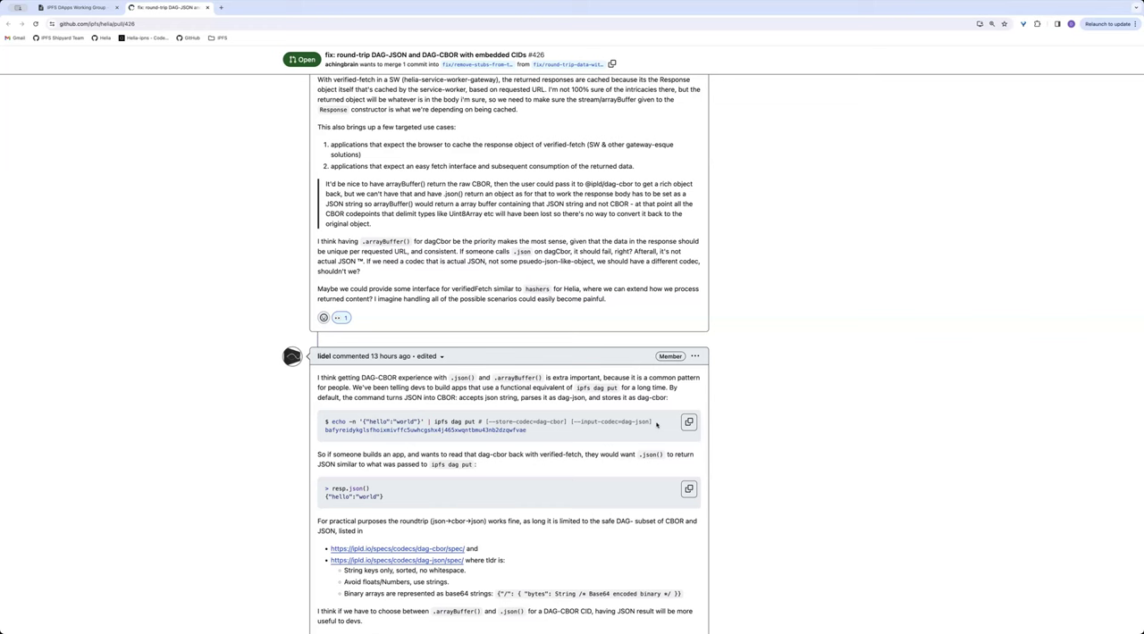
scroll("down", 3)
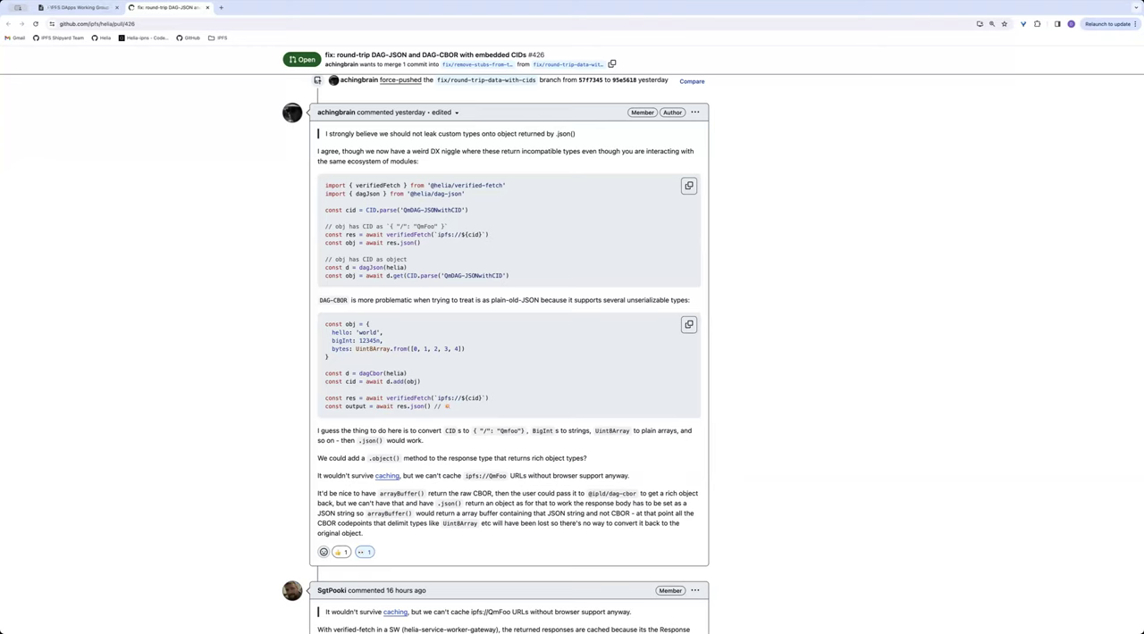
Scroll through the PR comments before switching to the HackMD Meeting 7 attendee notes
scroll("down", 3)
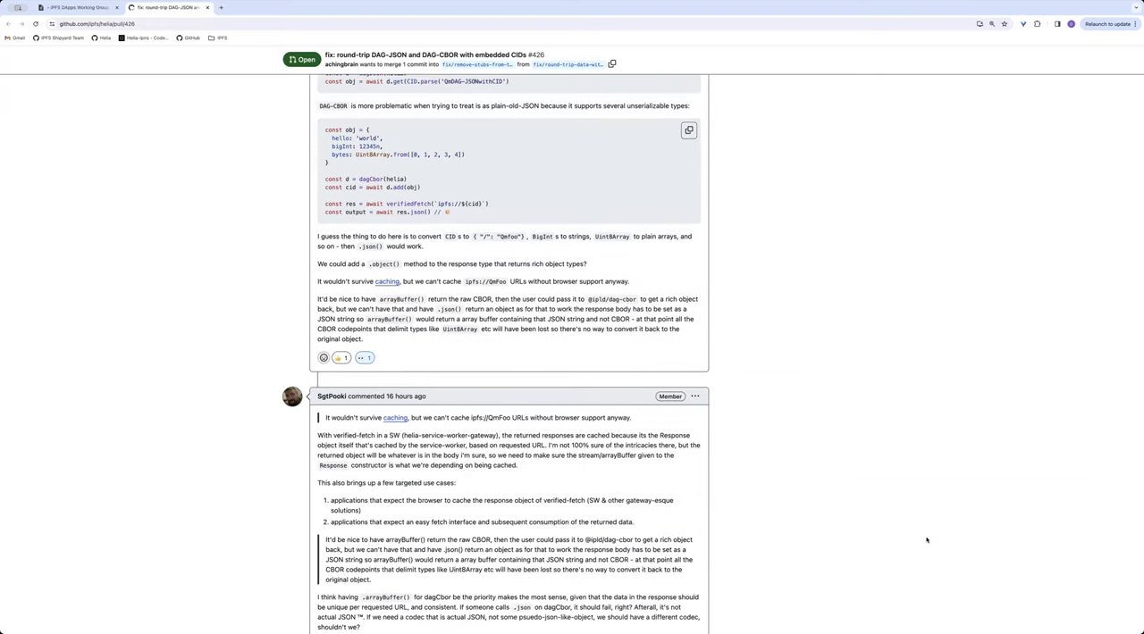
scroll("down", 3)
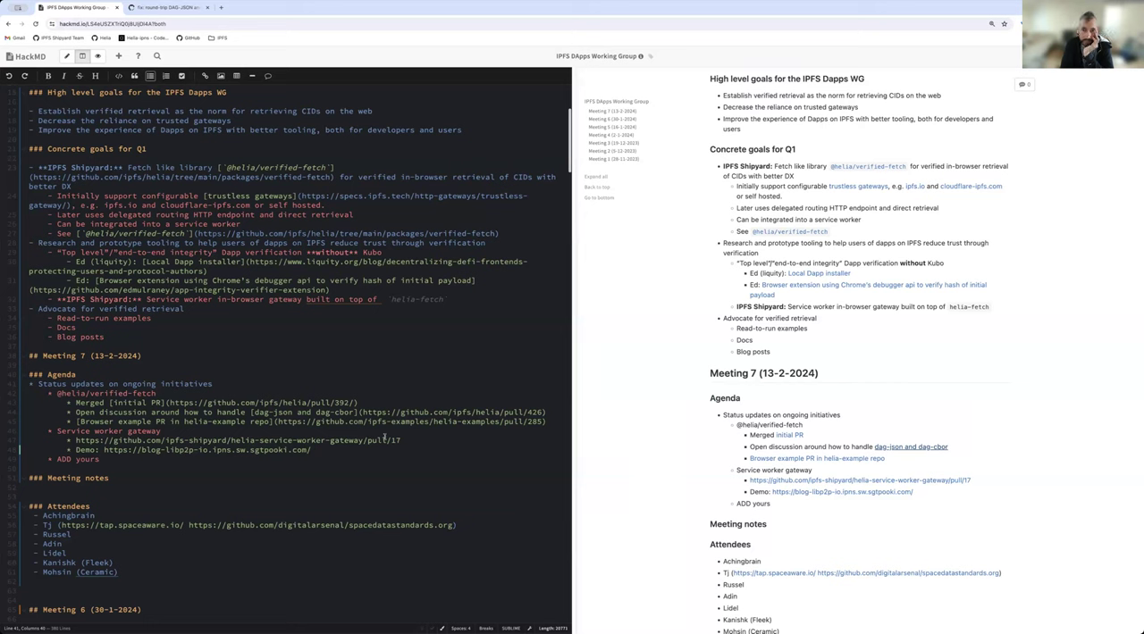
left_click(173, 7)
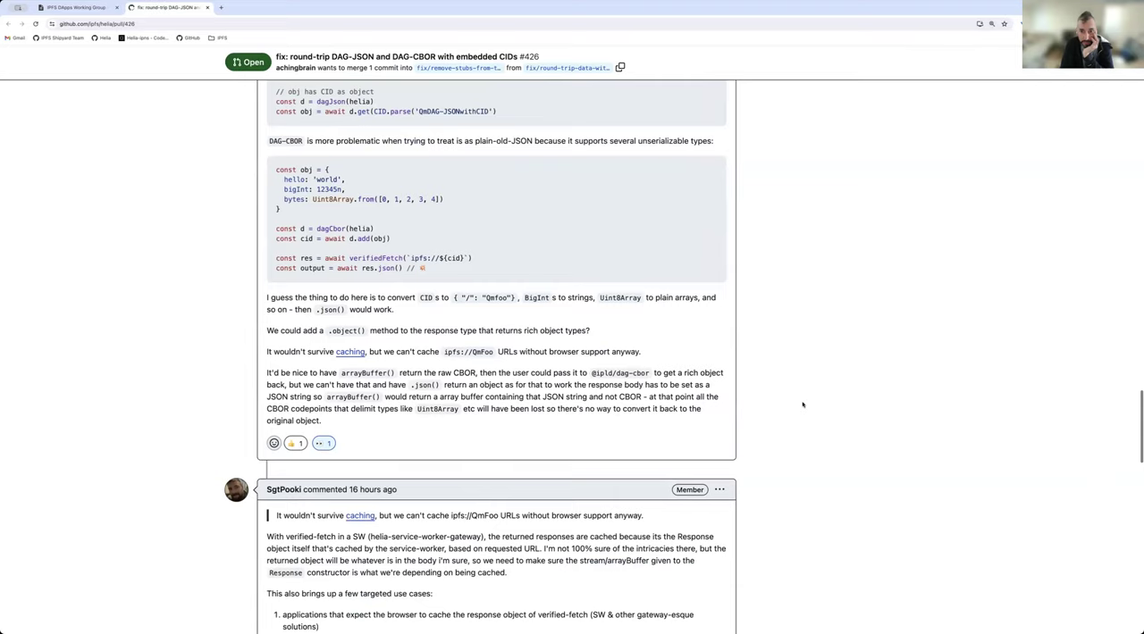
scroll("down", 3)
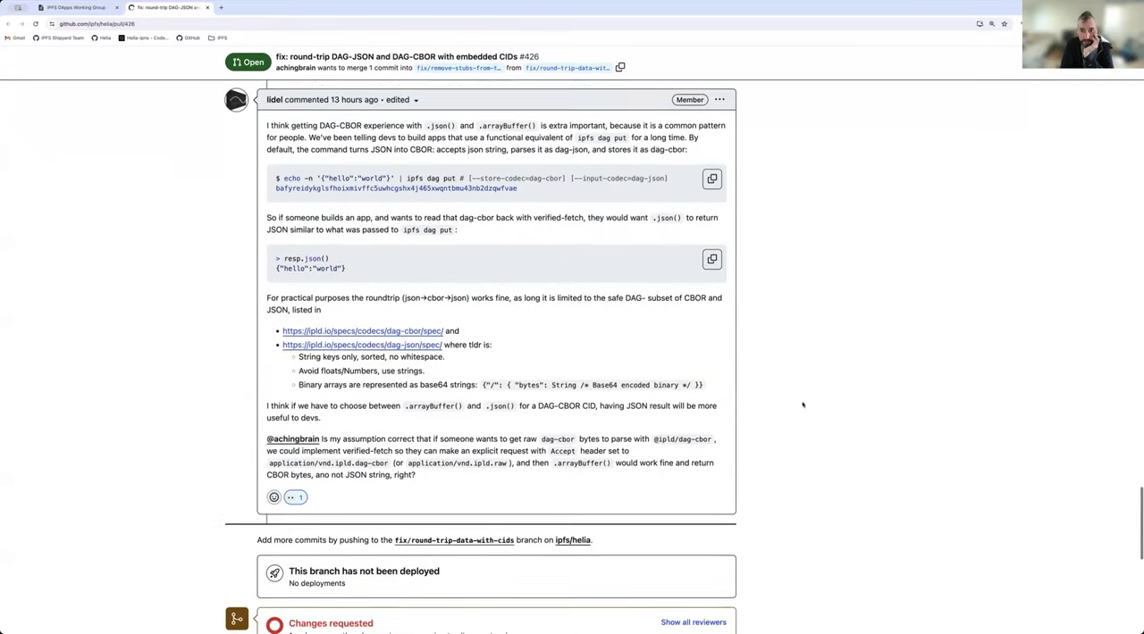